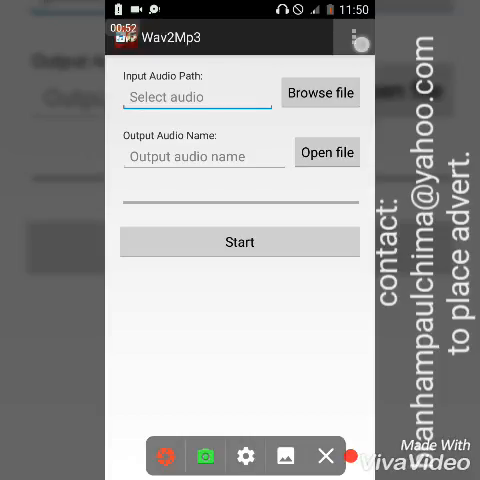
Set the conversion bitrate to 128 kbps in Wav2Mp3's Settings
left_click(353, 38)
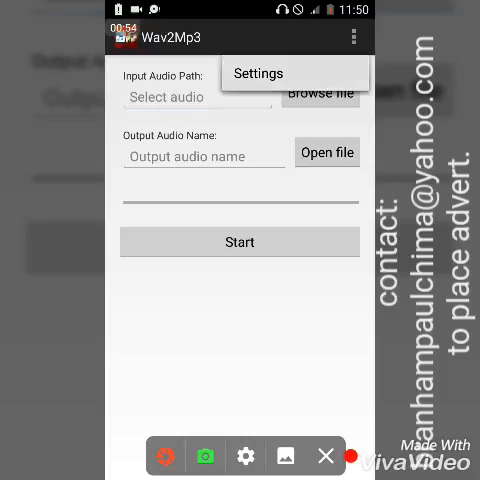
left_click(258, 73)
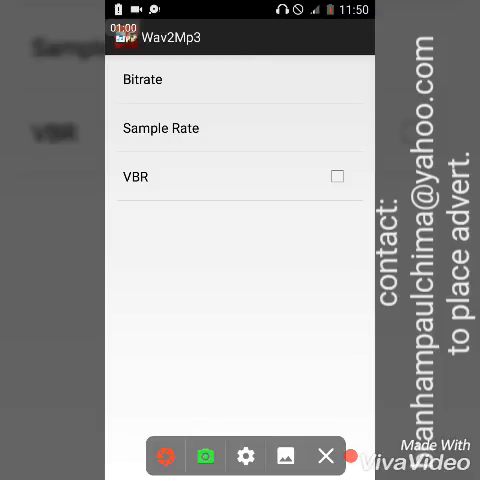
left_click(143, 79)
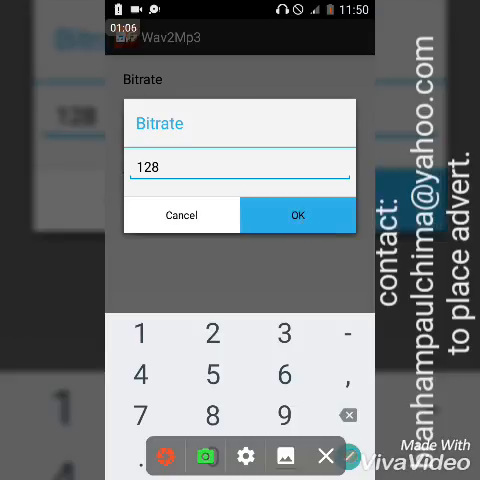
left_click(296, 215)
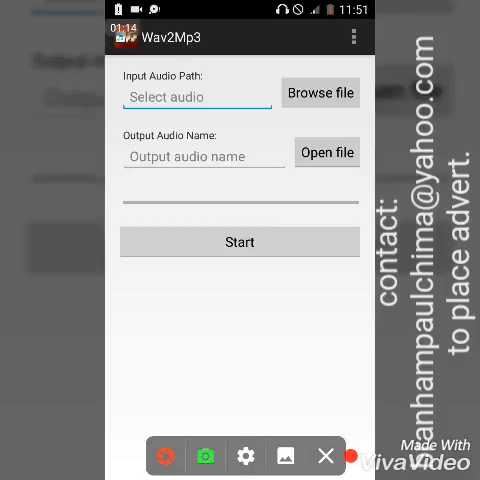
Start browsing for the input WAV file and scroll through the sdcard folders
left_click(320, 92)
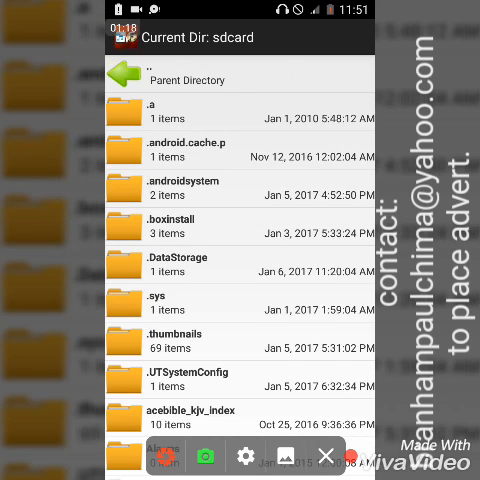
scroll("down", 3)
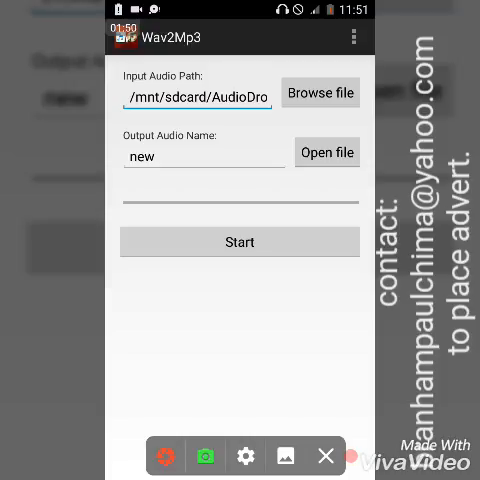
left_click(240, 242)
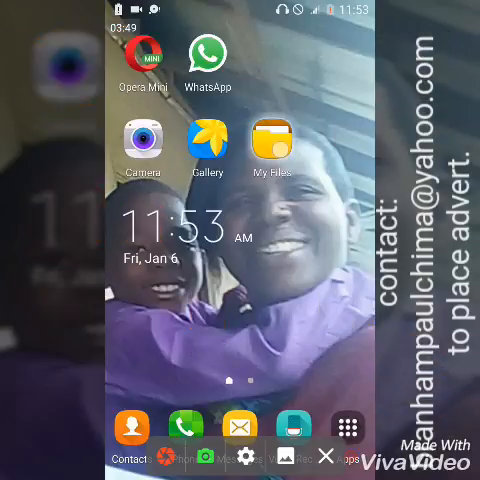
Open My Files device storage and scroll down to the WavtoMp3 folder
left_click(267, 140)
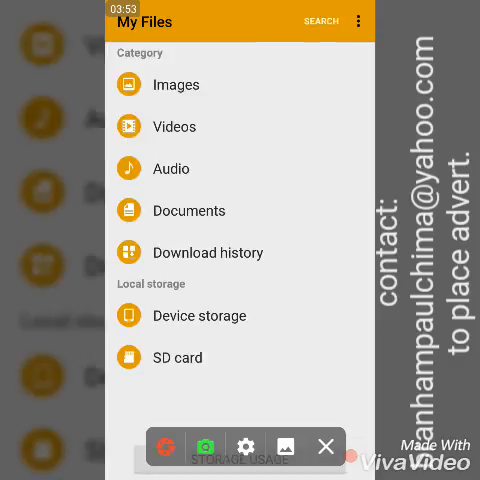
left_click(198, 315)
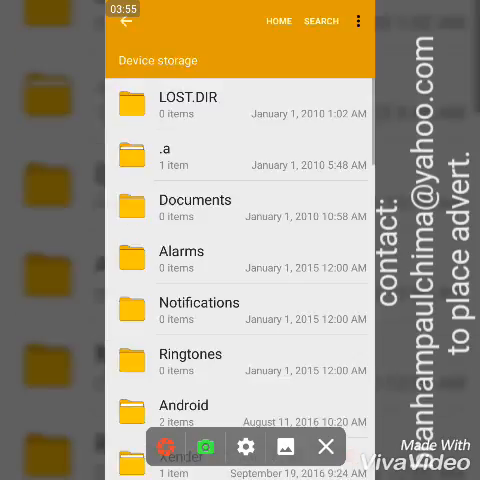
scroll("down", 3)
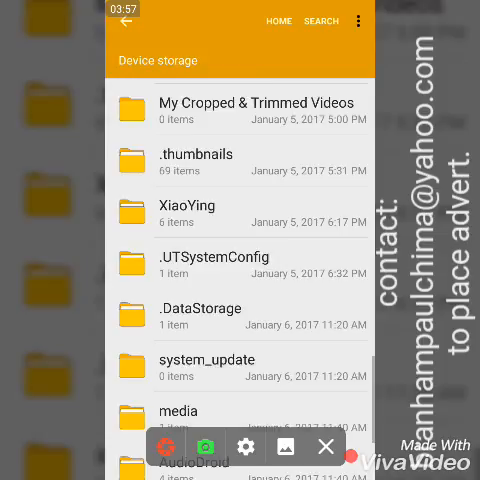
scroll("down", 3)
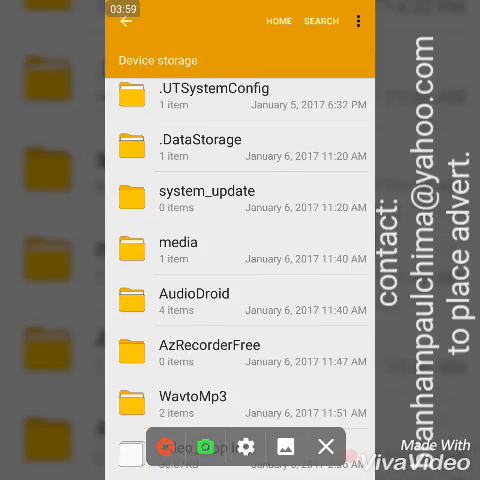